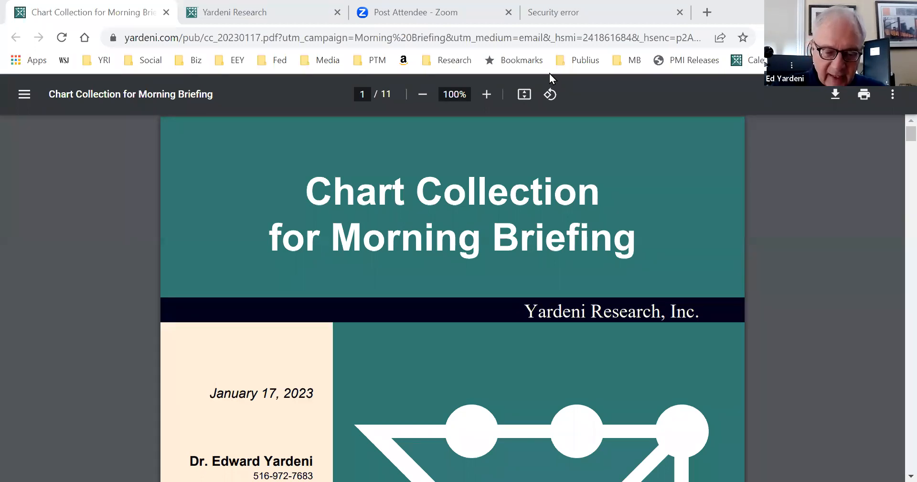
pyautogui.scroll(-3)
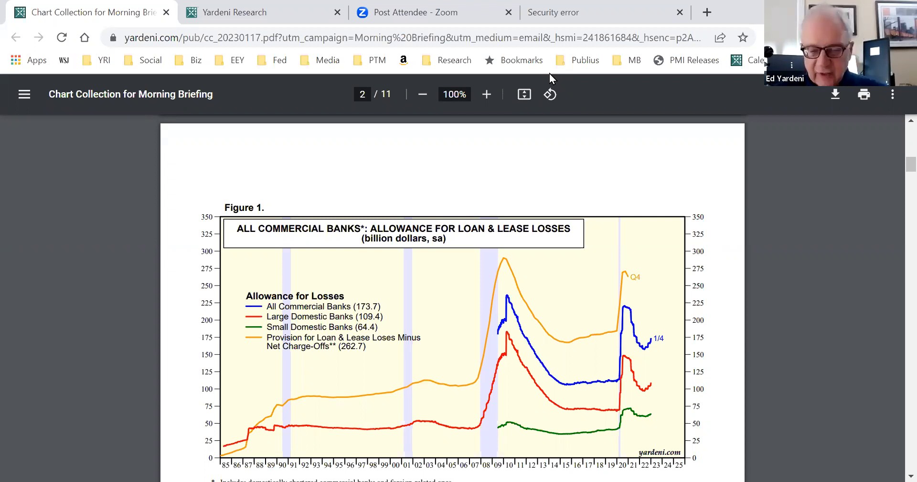
pyautogui.scroll(-3)
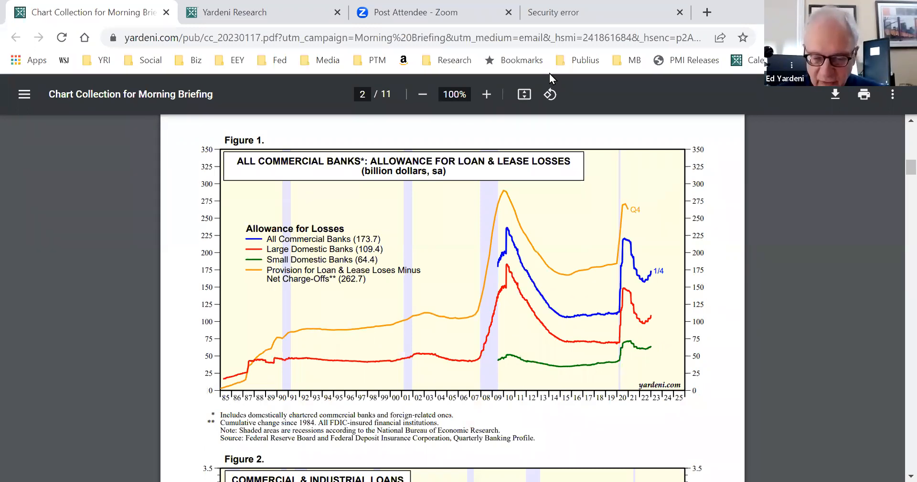
pyautogui.moveTo(658, 295)
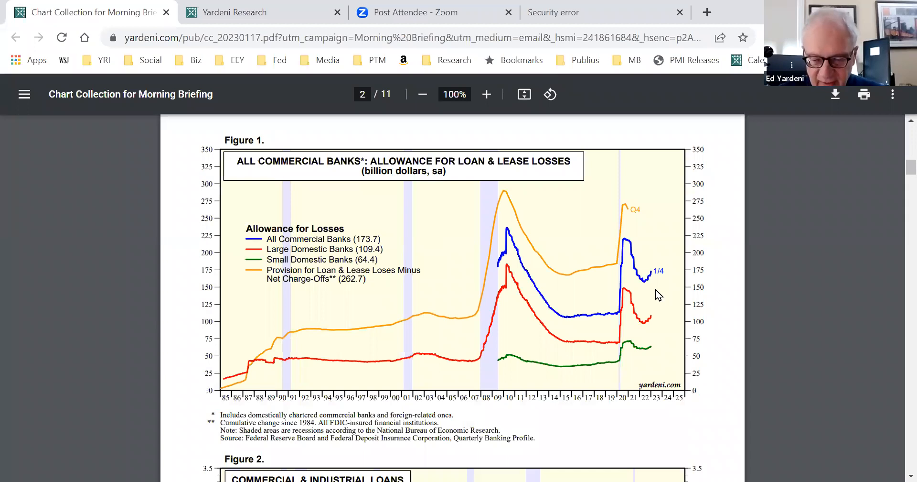
pyautogui.moveTo(611, 247)
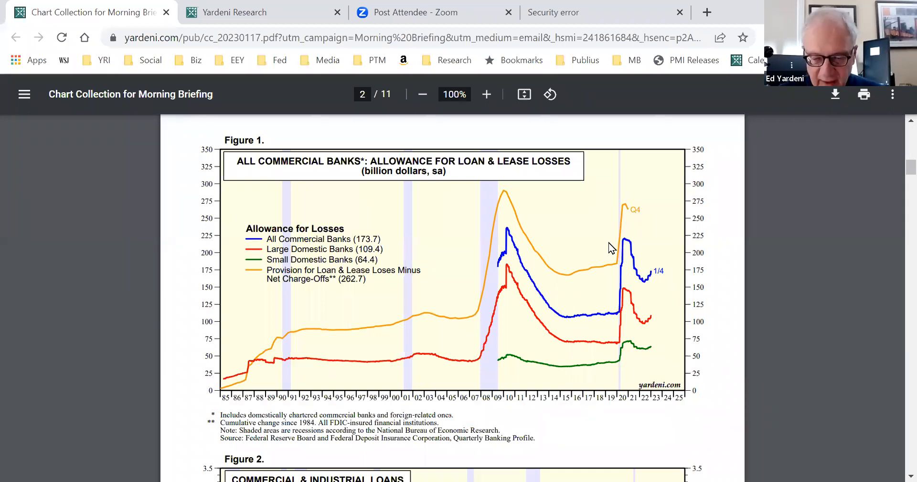
pyautogui.moveTo(551, 269)
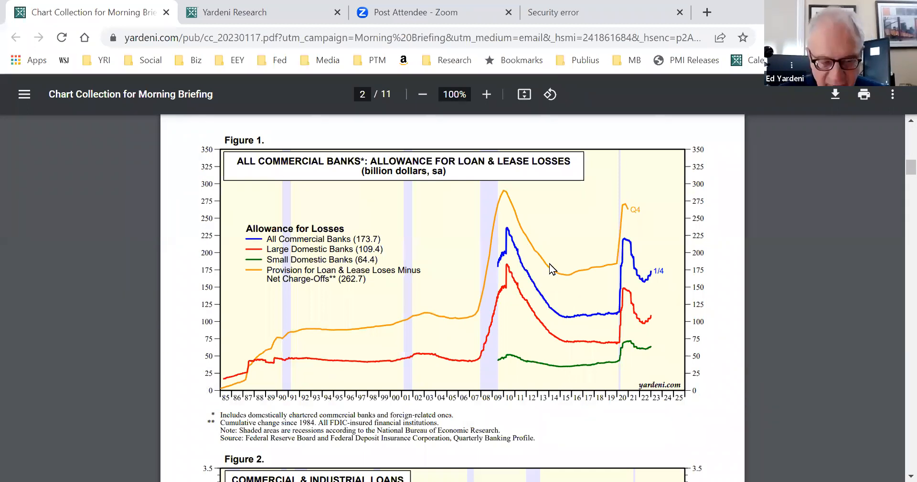
pyautogui.moveTo(615, 261)
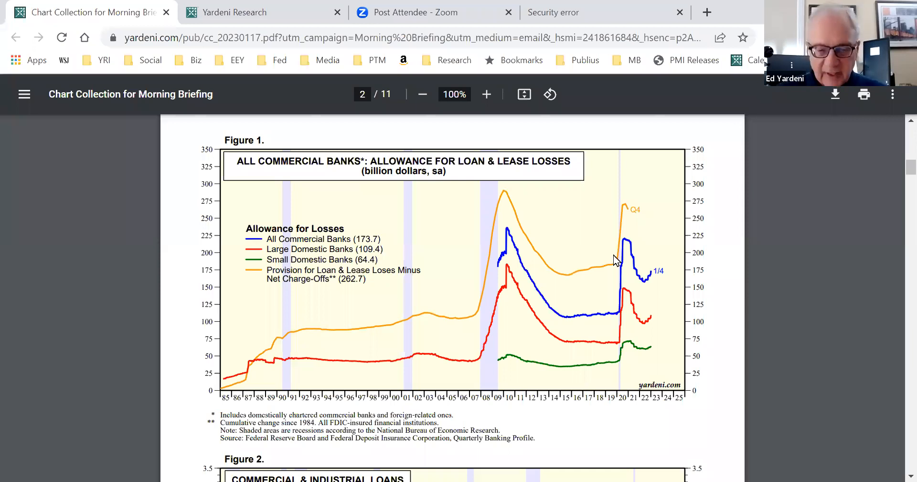
pyautogui.moveTo(640, 216)
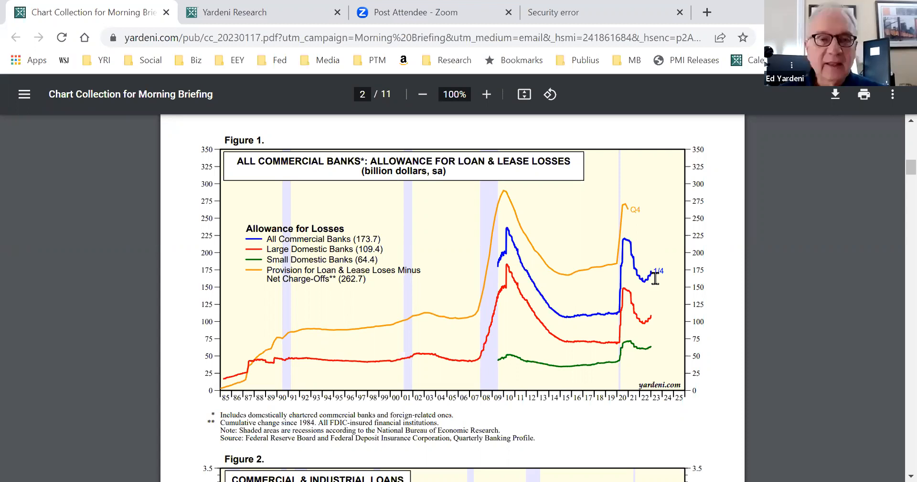
pyautogui.moveTo(666, 292)
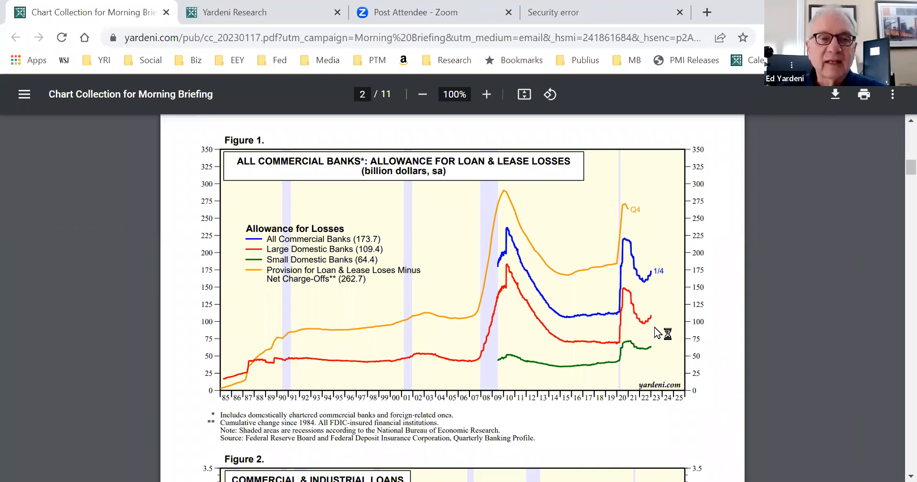
pyautogui.moveTo(660, 334)
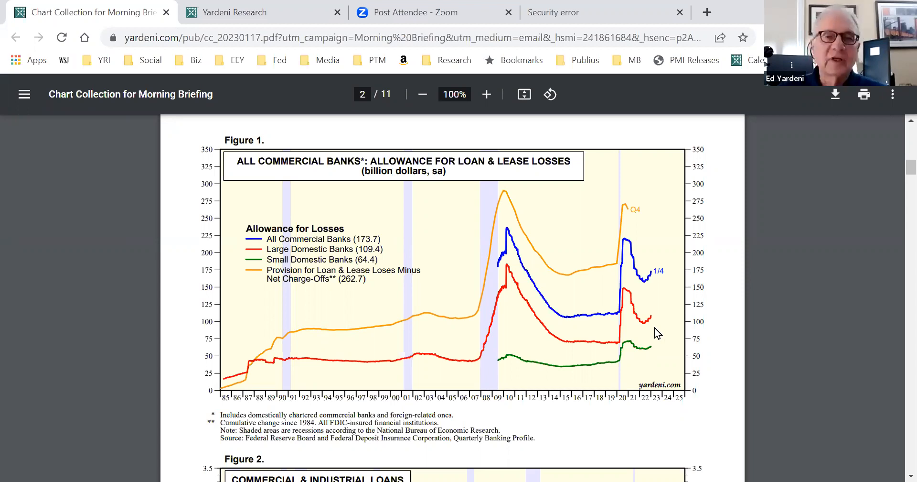
pyautogui.scroll(-3)
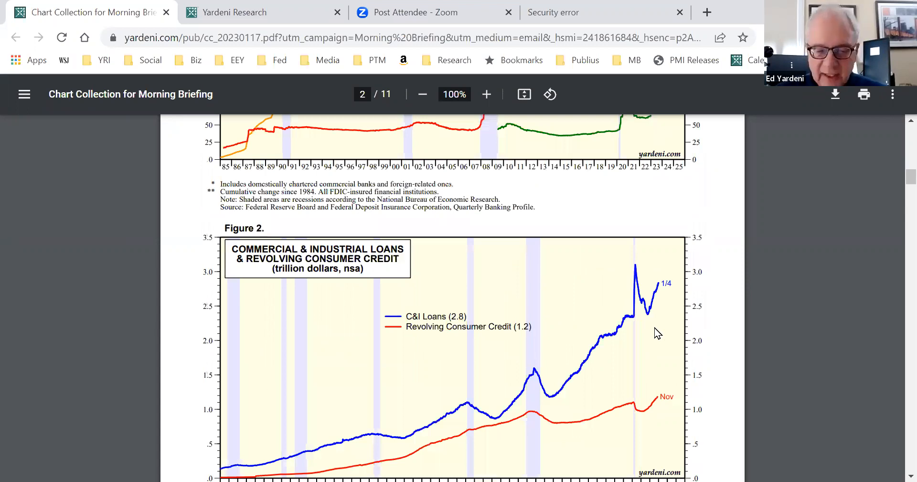
pyautogui.scroll(-3)
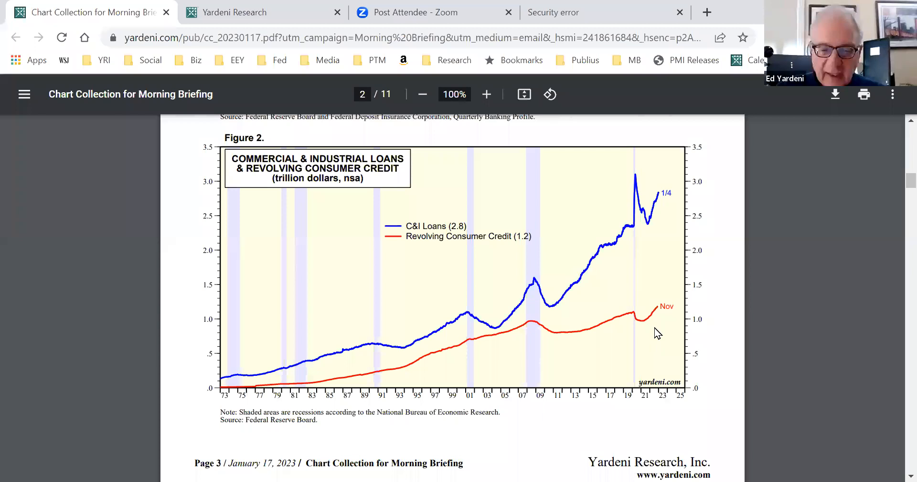
pyautogui.moveTo(640, 181)
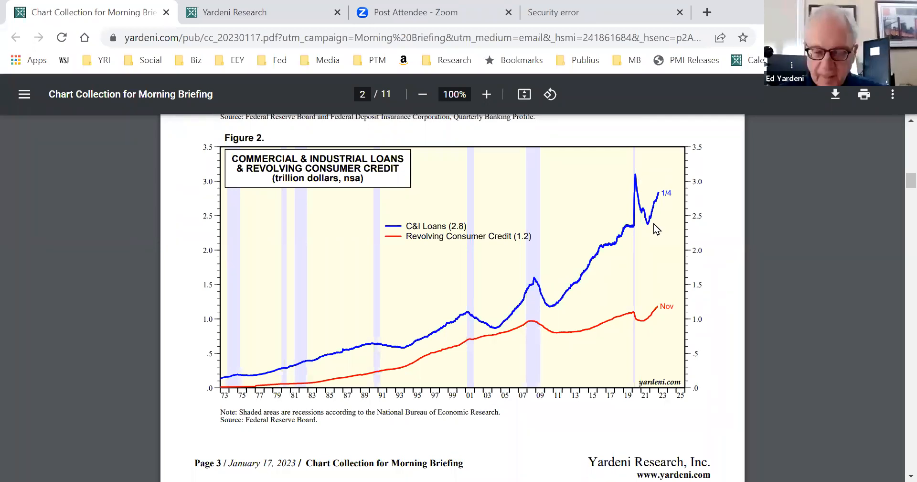
pyautogui.moveTo(653, 227)
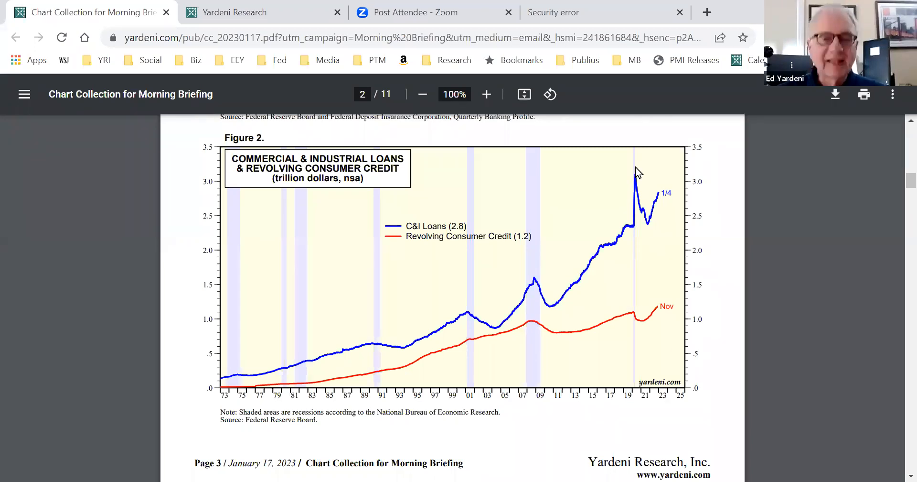
pyautogui.moveTo(652, 227)
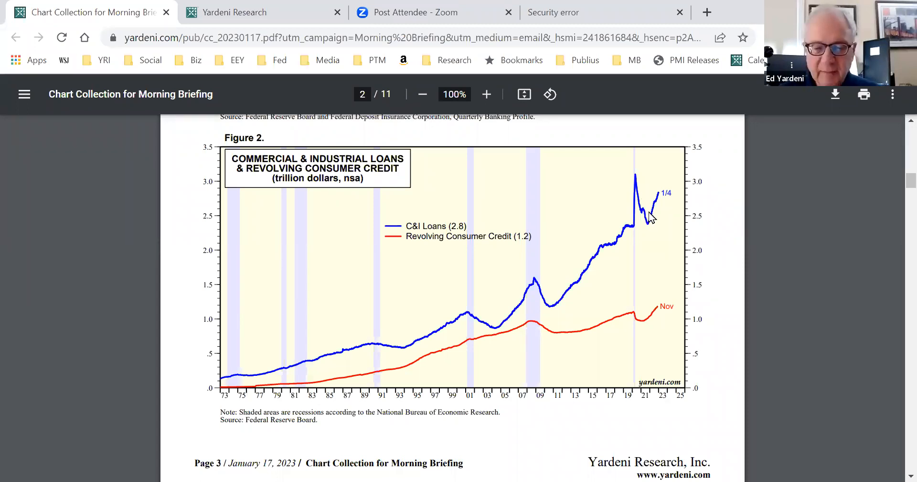
pyautogui.moveTo(643, 220)
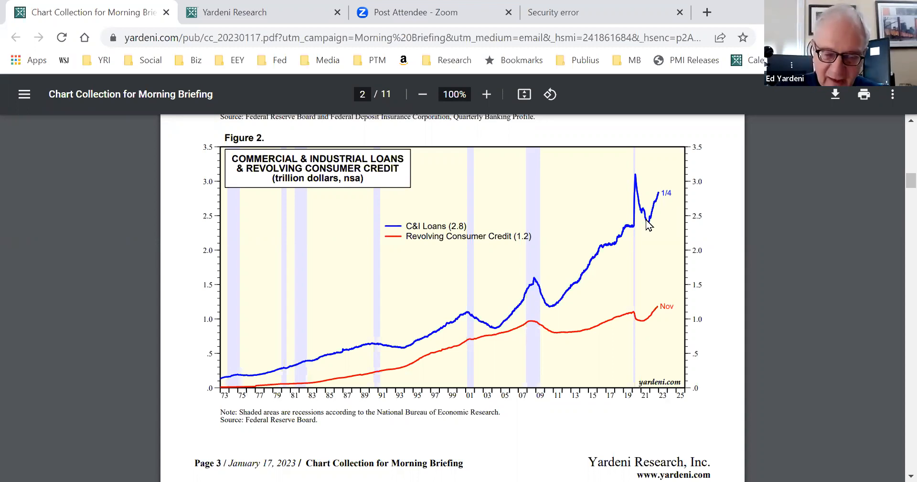
pyautogui.scroll(-3)
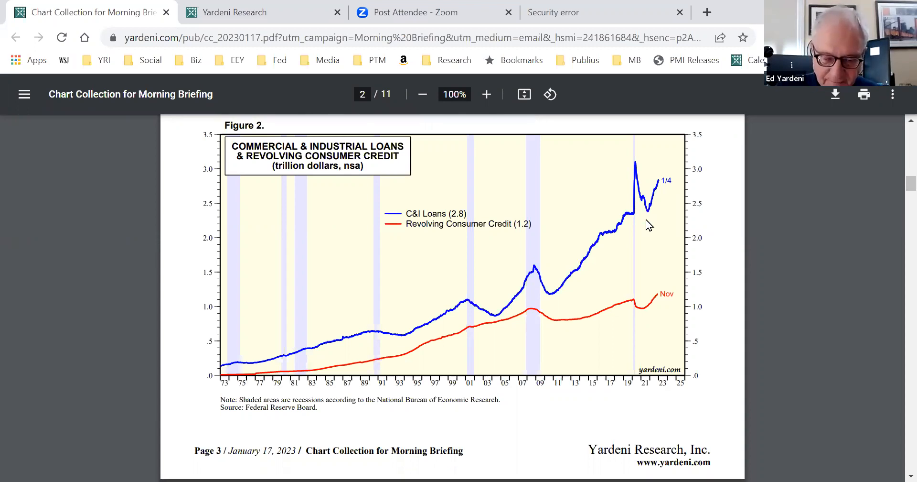
pyautogui.scroll(-3)
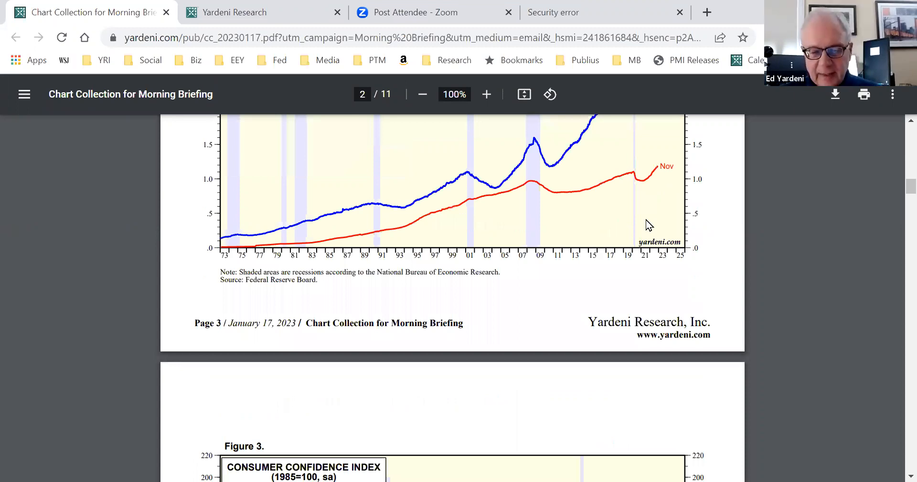
pyautogui.scroll(-3)
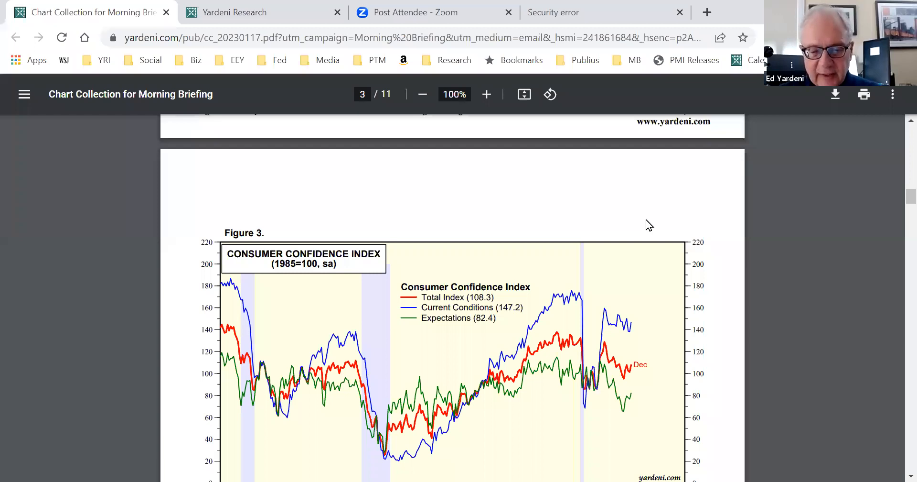
pyautogui.scroll(-3)
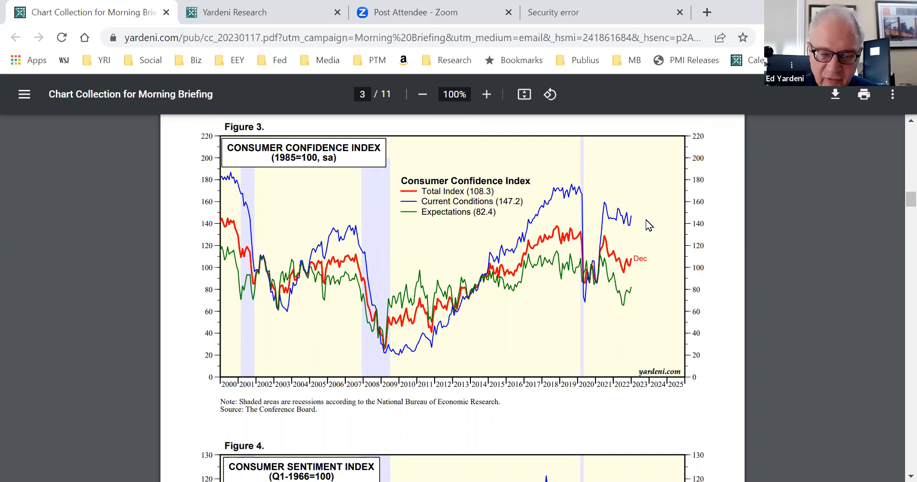
pyautogui.scroll(-3)
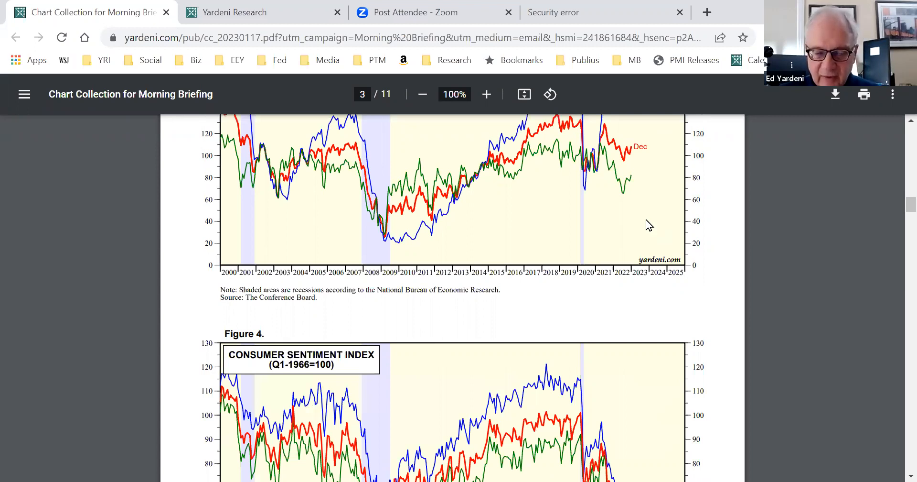
pyautogui.scroll(-3)
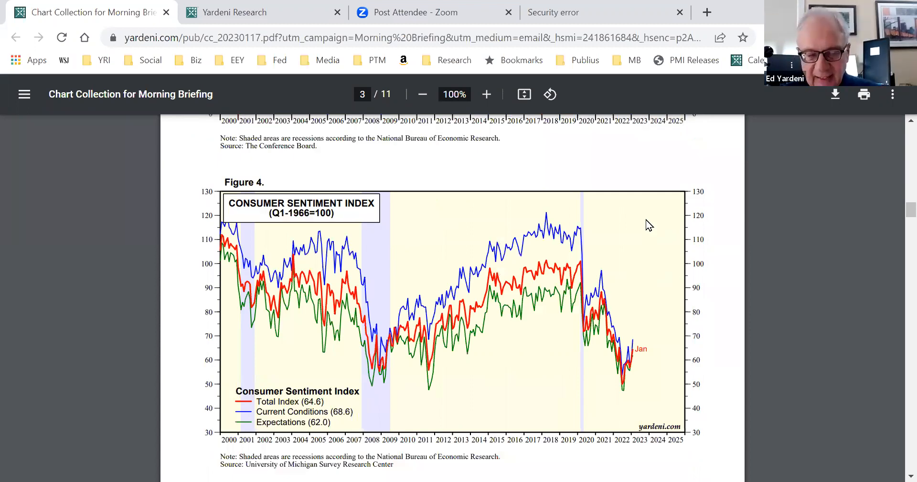
pyautogui.moveTo(623, 377)
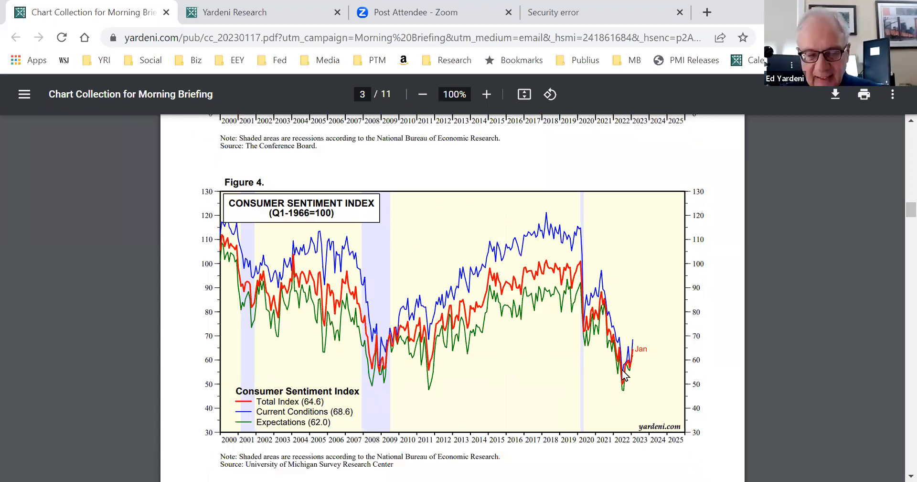
pyautogui.moveTo(626, 375)
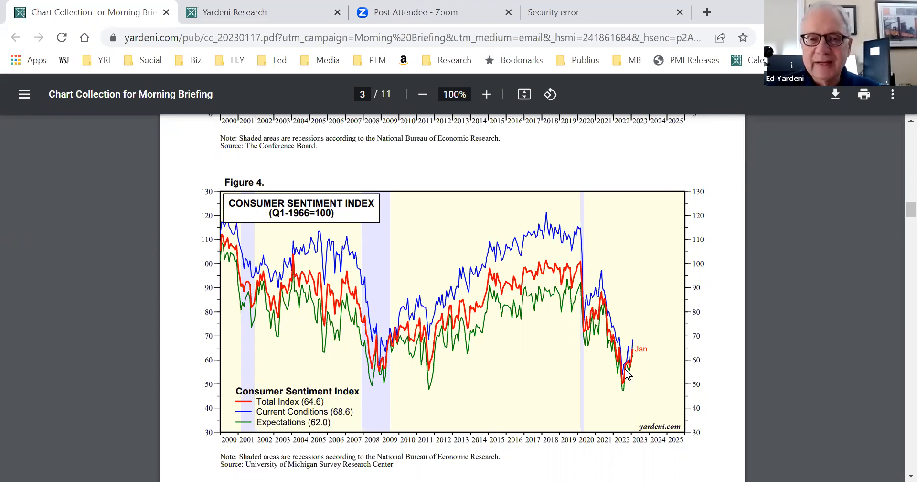
pyautogui.moveTo(675, 419)
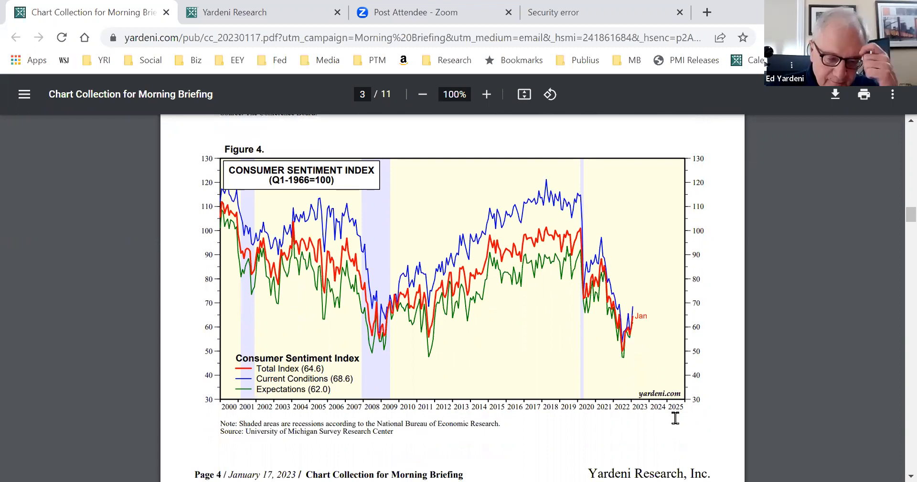
pyautogui.scroll(-3)
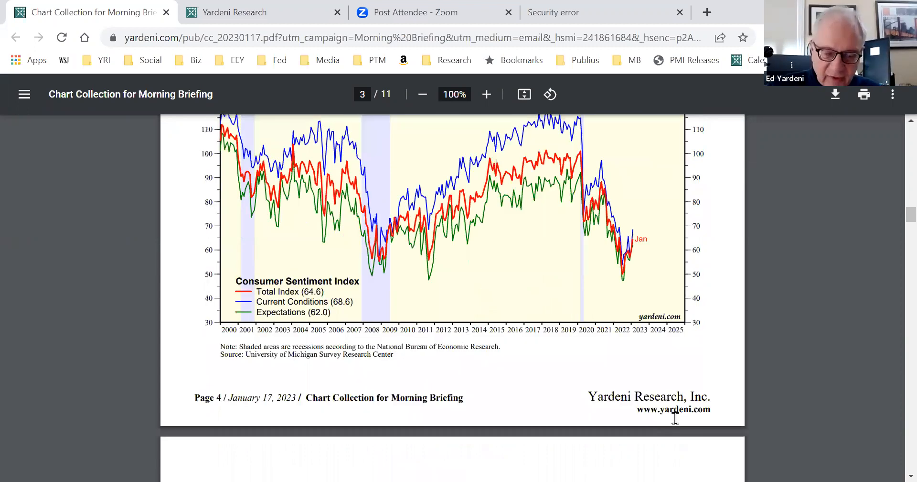
pyautogui.scroll(-3)
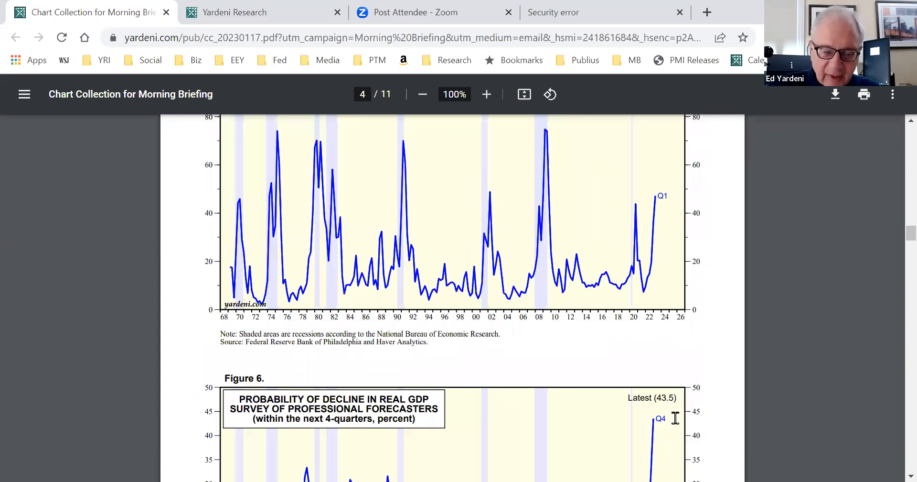
pyautogui.scroll(-3)
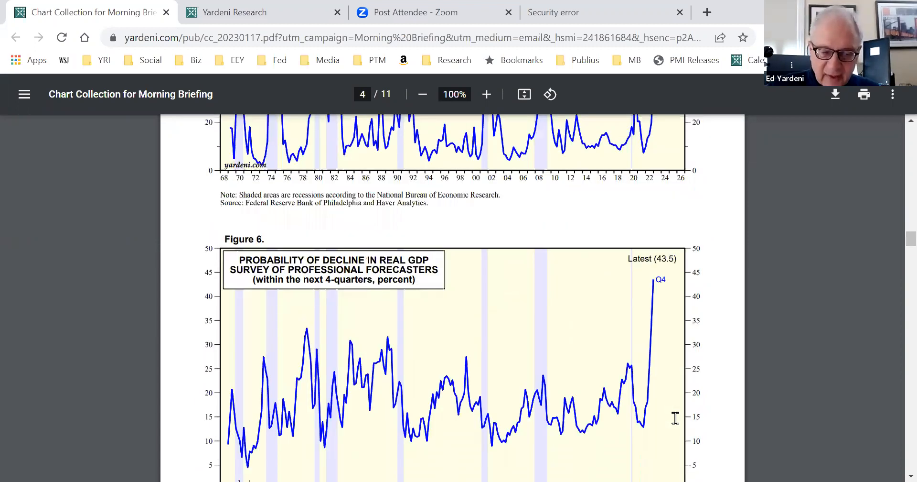
pyautogui.scroll(-3)
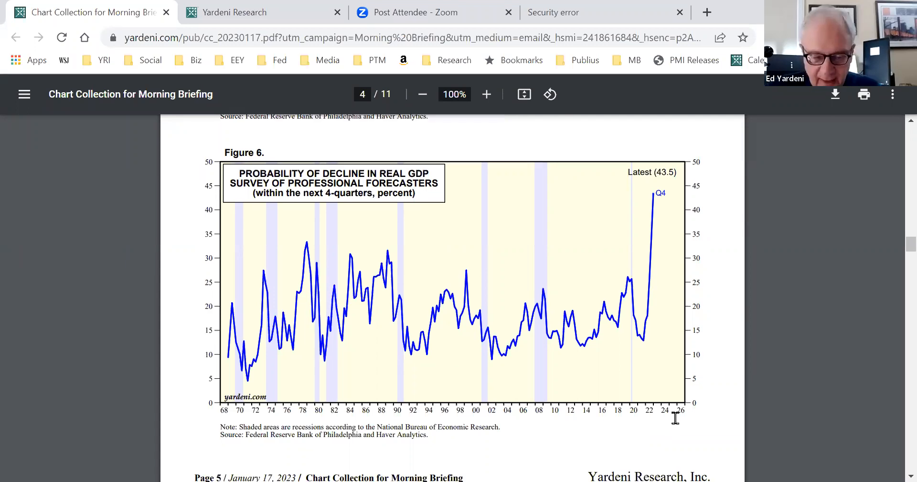
pyautogui.scroll(-3)
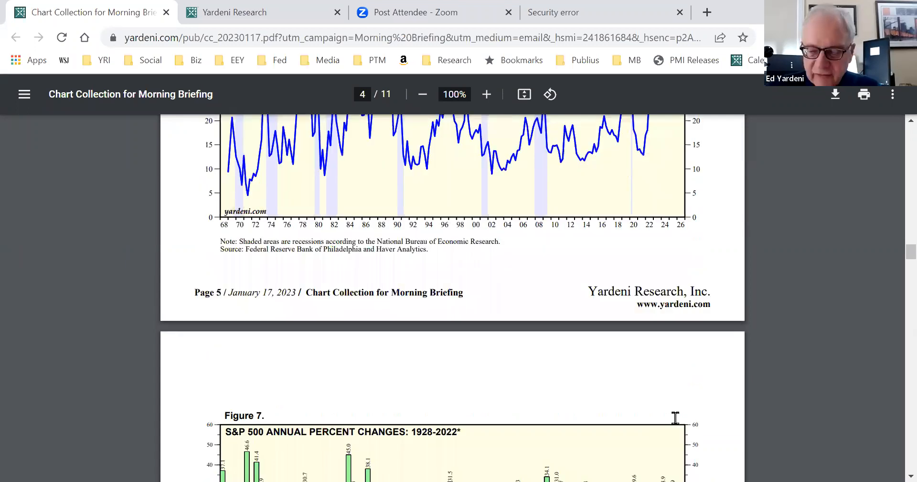
pyautogui.scroll(-3)
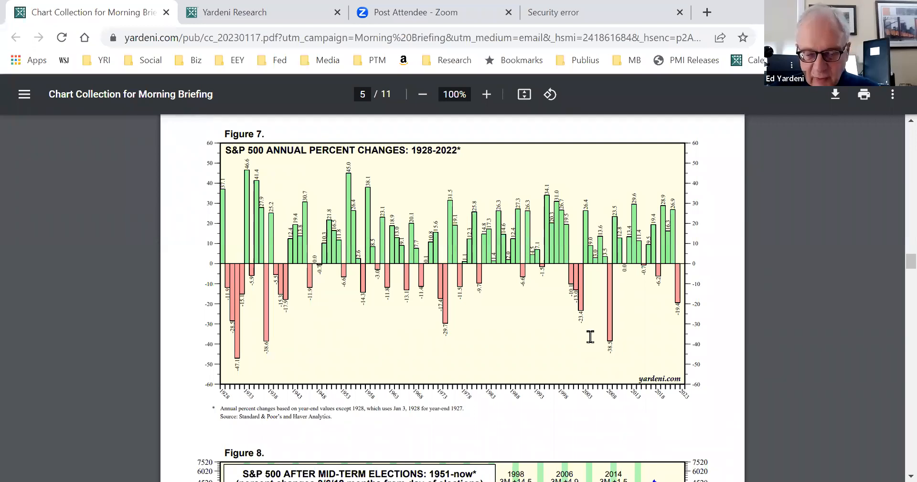
pyautogui.moveTo(448, 293)
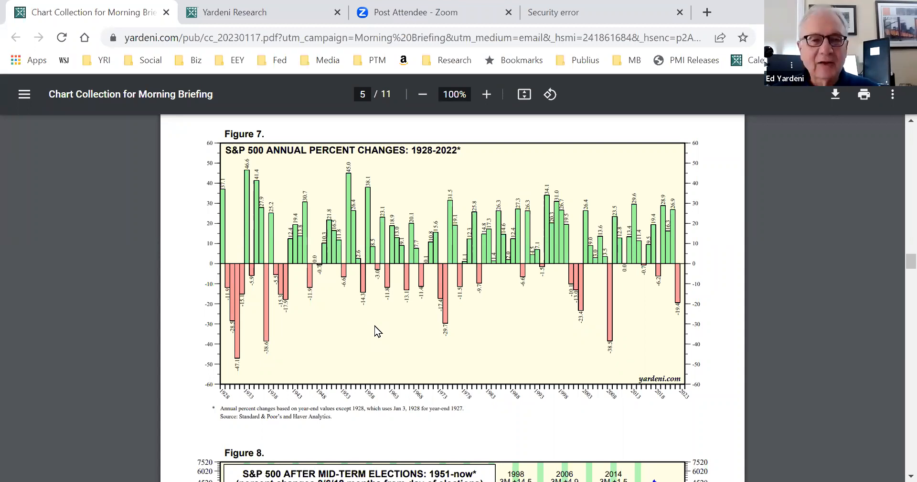
pyautogui.moveTo(468, 328)
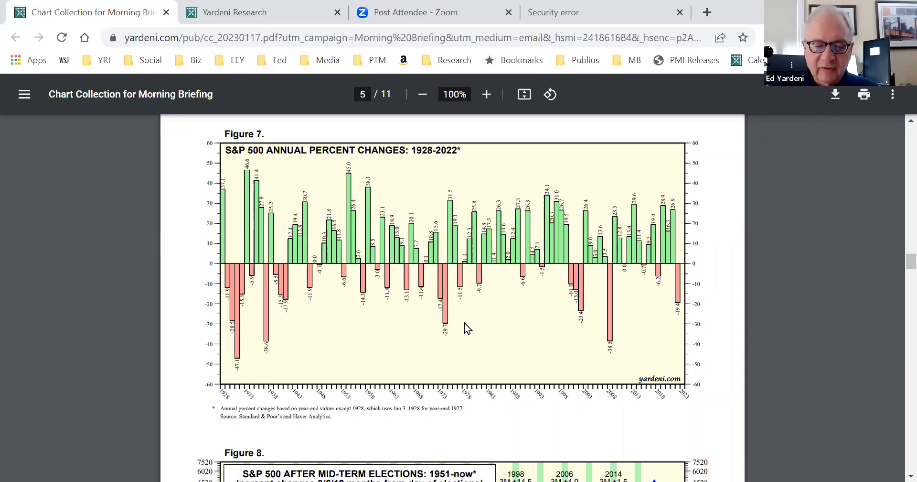
pyautogui.scroll(-3)
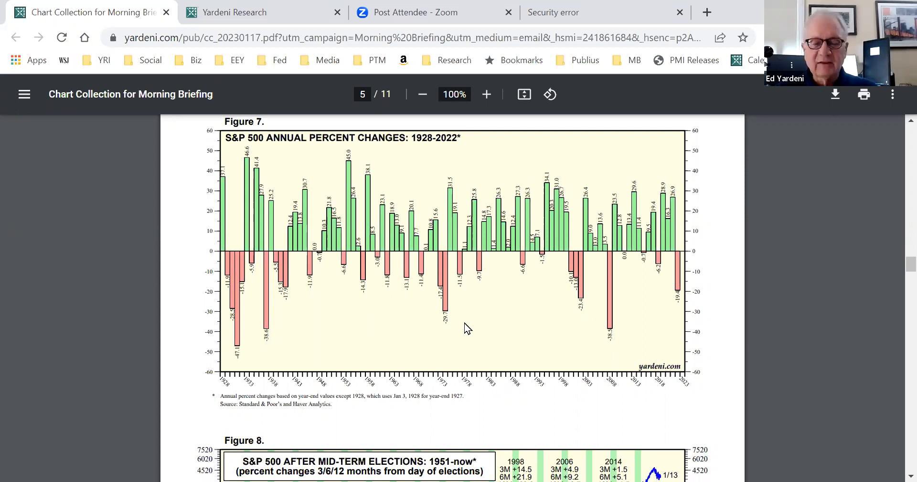
pyautogui.scroll(-3)
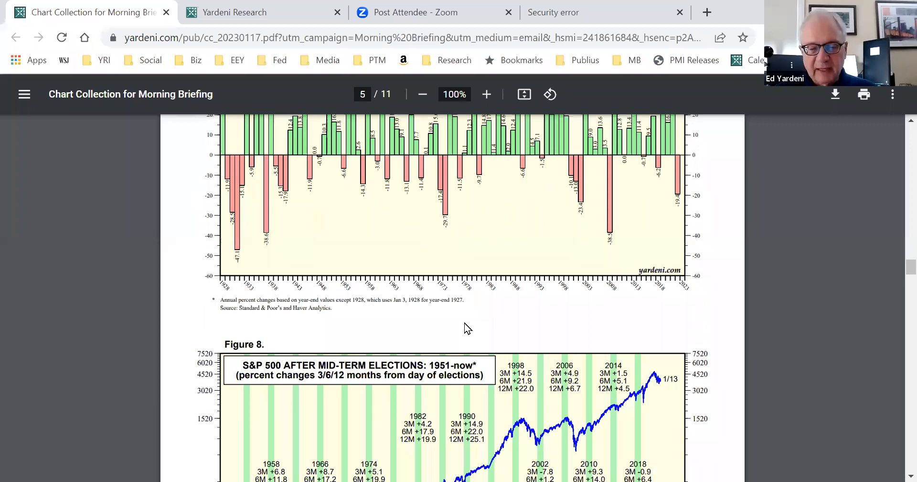
pyautogui.scroll(-3)
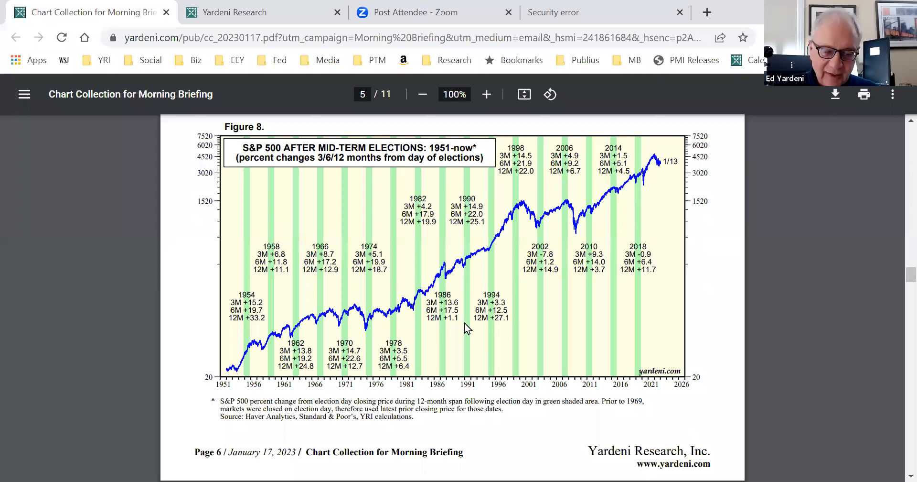
pyautogui.scroll(-3)
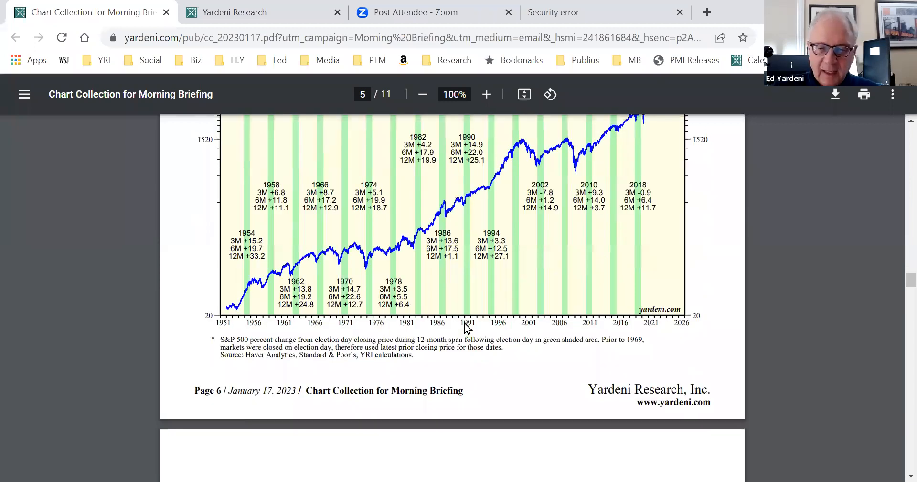
pyautogui.scroll(-3)
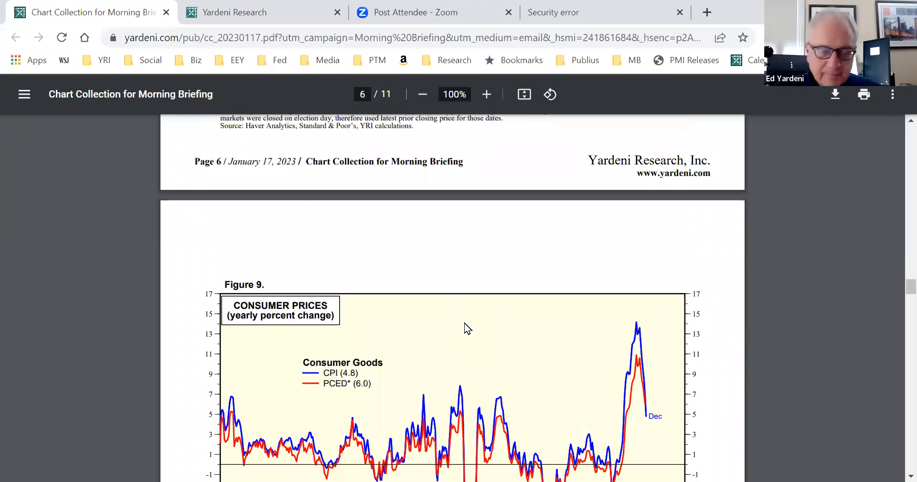
pyautogui.scroll(-3)
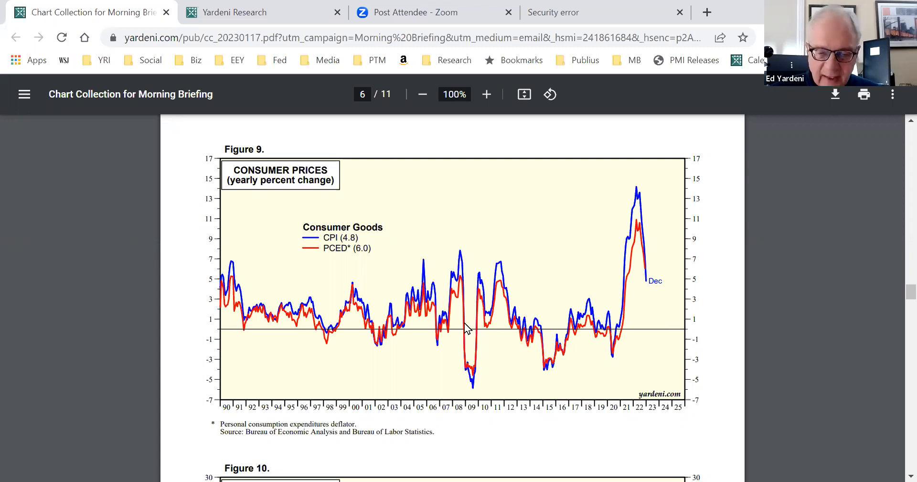
pyautogui.moveTo(622, 236)
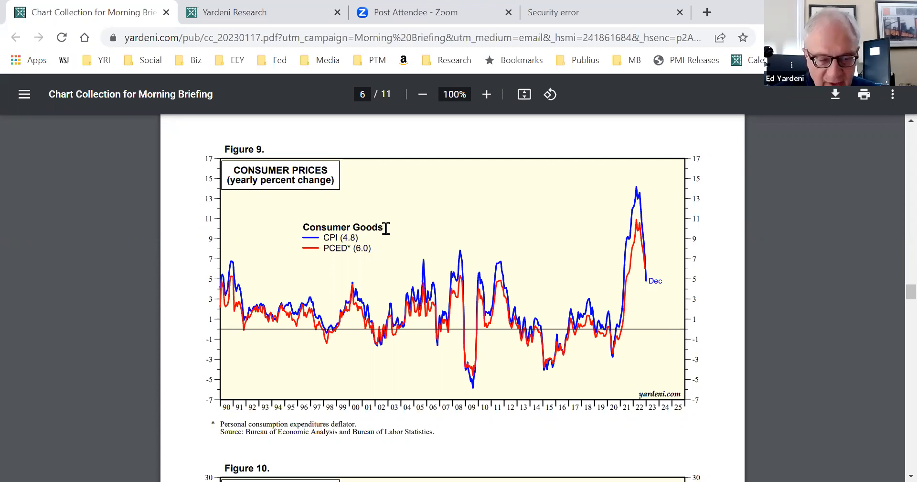
pyautogui.moveTo(585, 268)
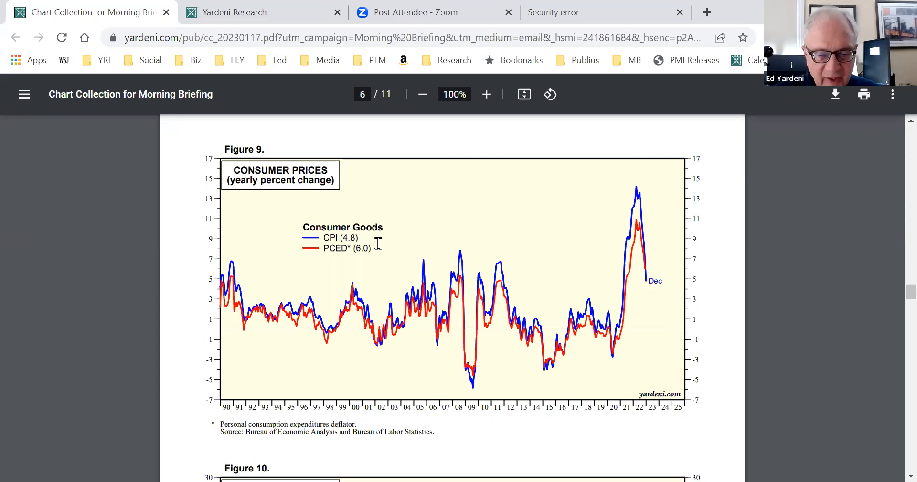
pyautogui.moveTo(374, 239)
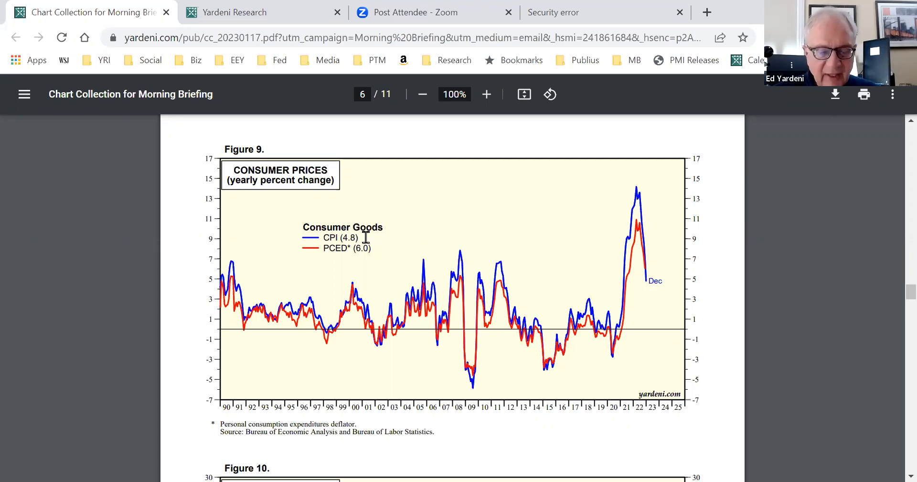
pyautogui.moveTo(391, 250)
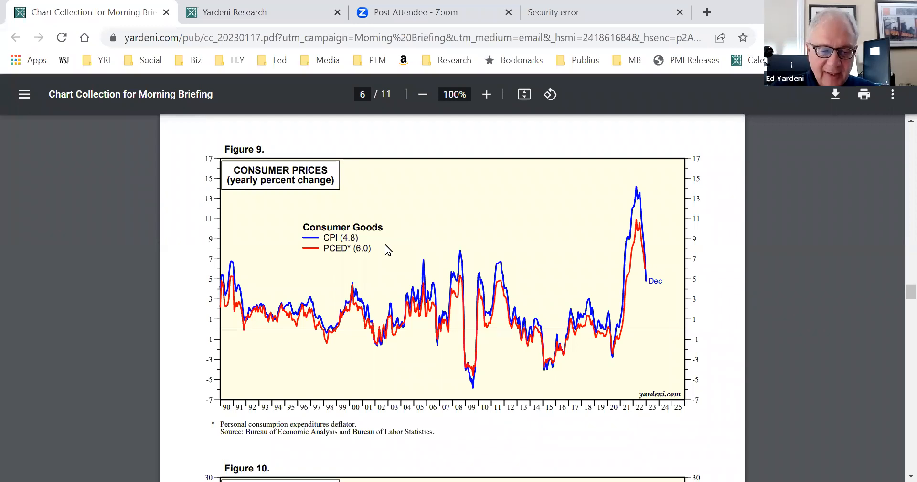
pyautogui.scroll(-3)
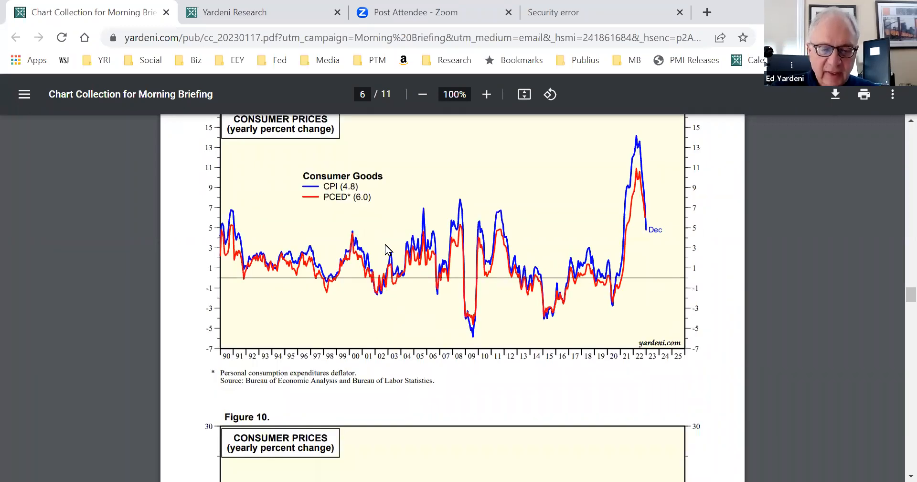
pyautogui.scroll(-3)
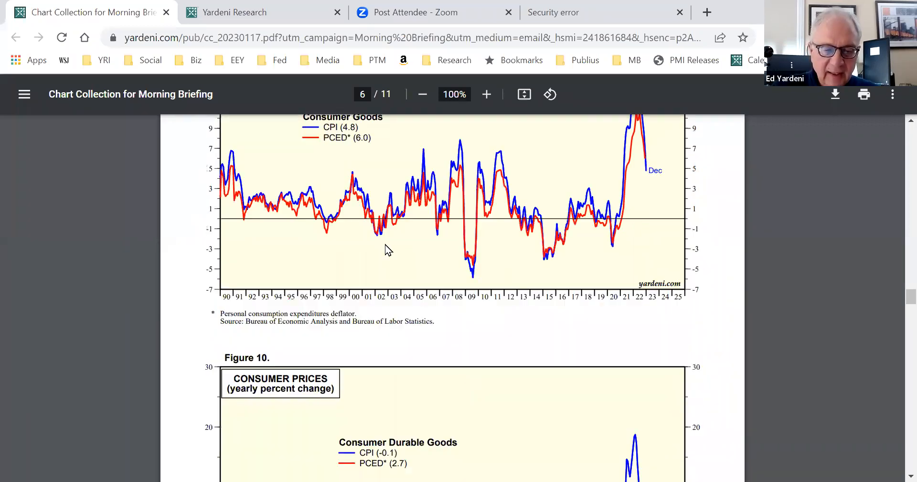
pyautogui.scroll(-3)
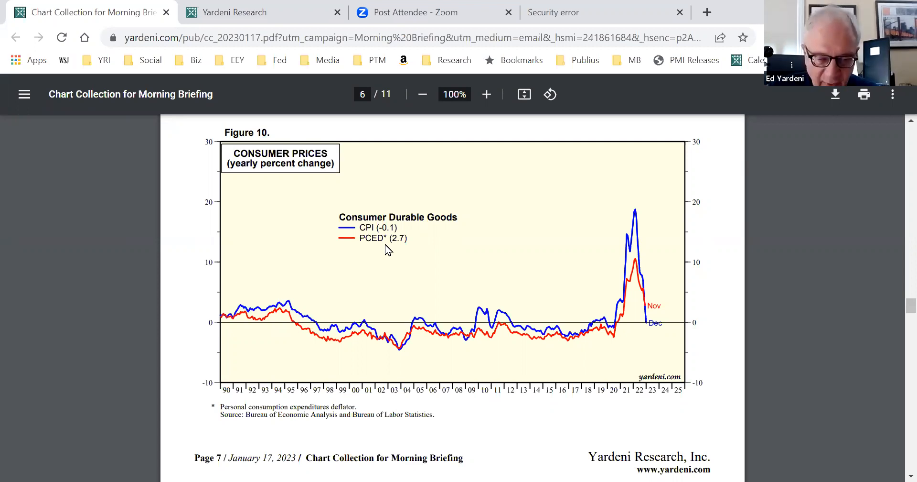
pyautogui.scroll(-3)
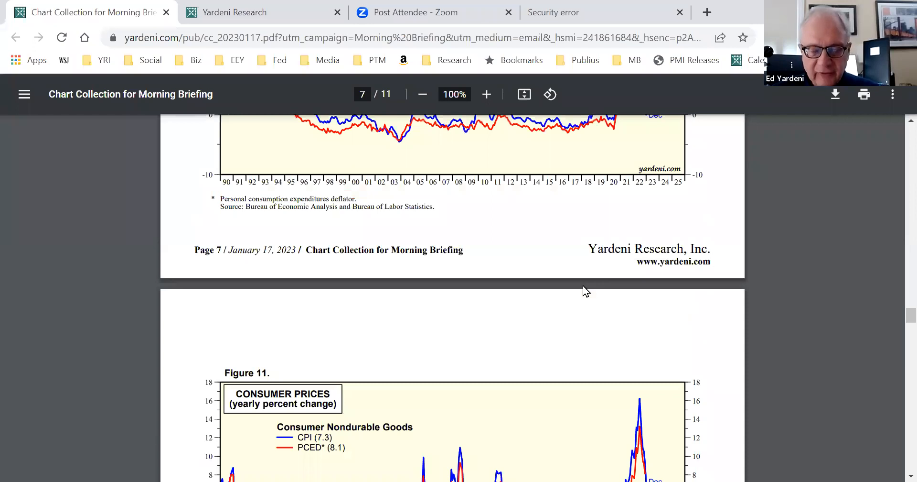
pyautogui.scroll(-3)
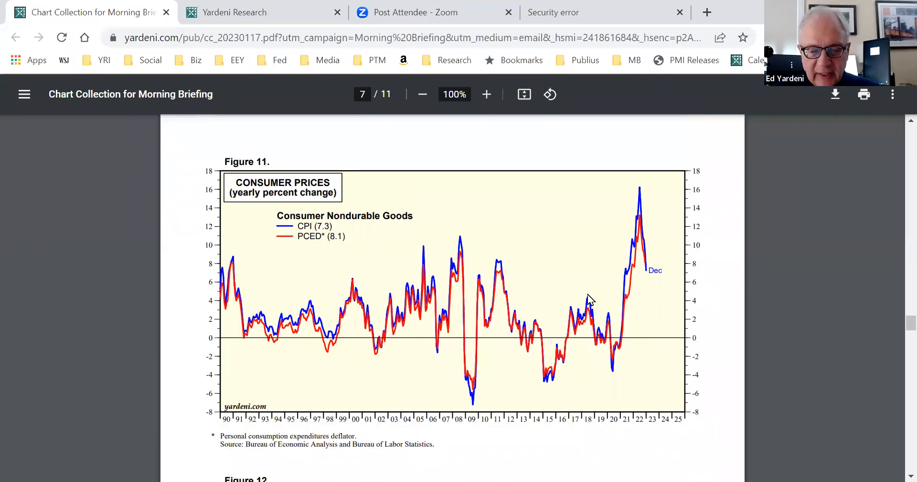
pyautogui.moveTo(650, 276)
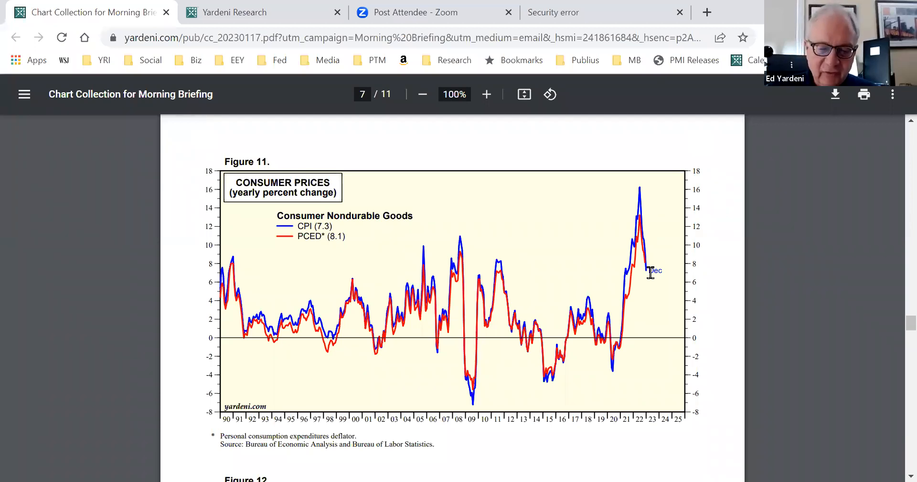
pyautogui.scroll(-3)
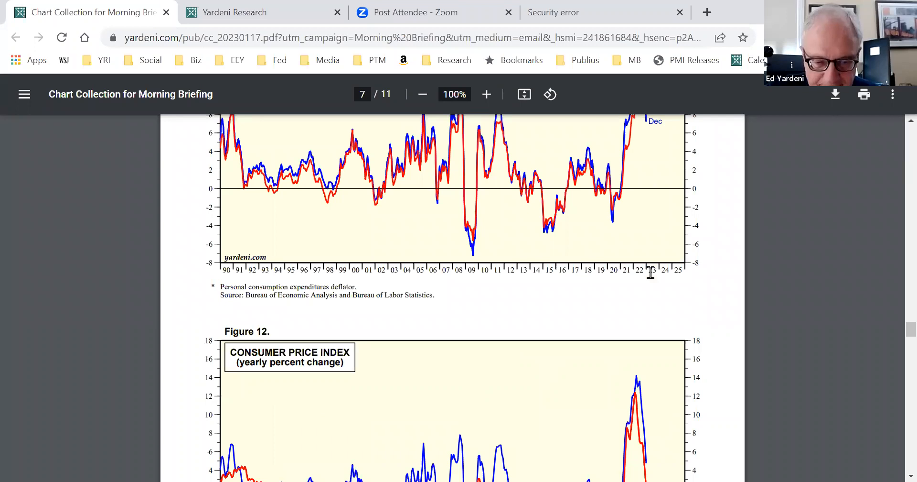
pyautogui.scroll(-3)
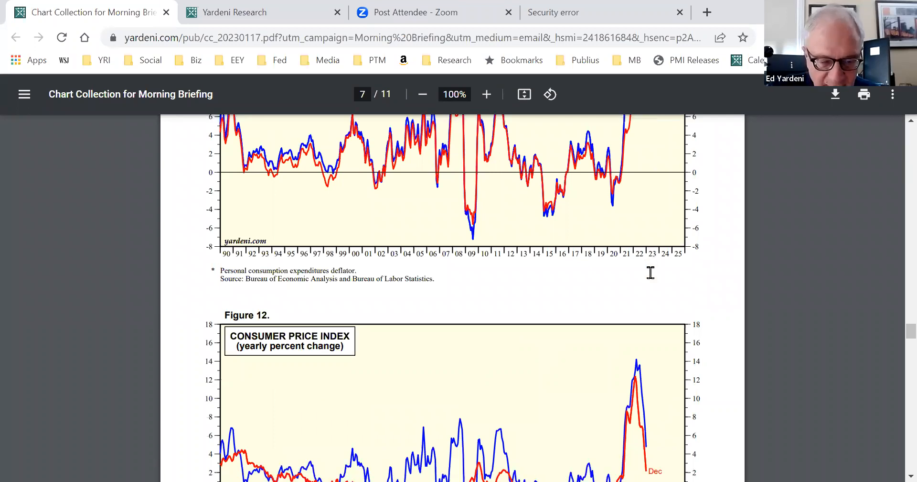
pyautogui.scroll(-3)
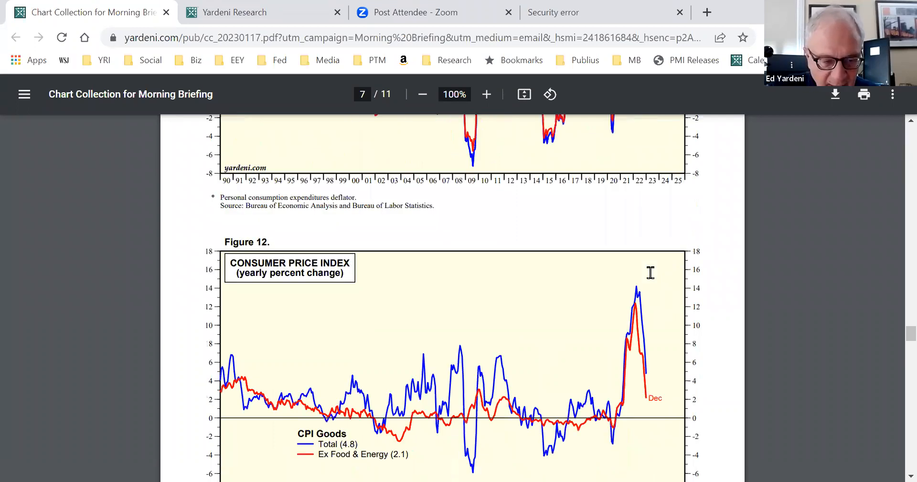
pyautogui.scroll(-3)
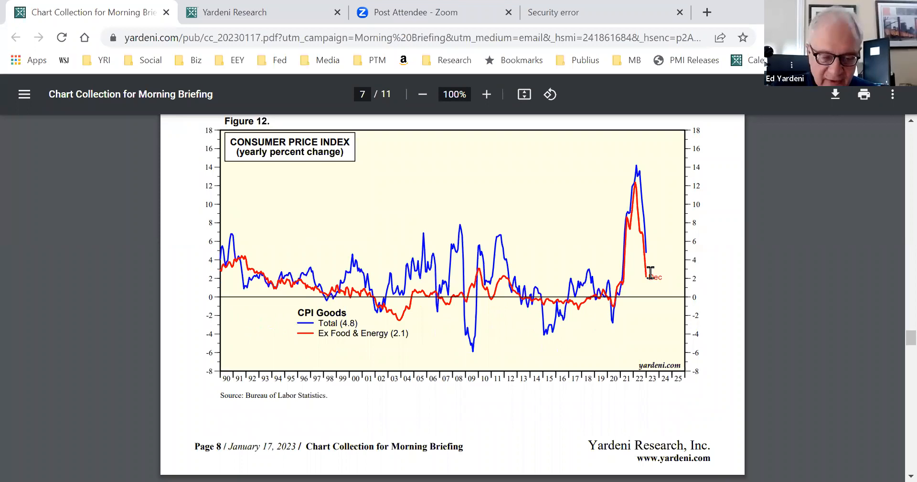
pyautogui.scroll(-3)
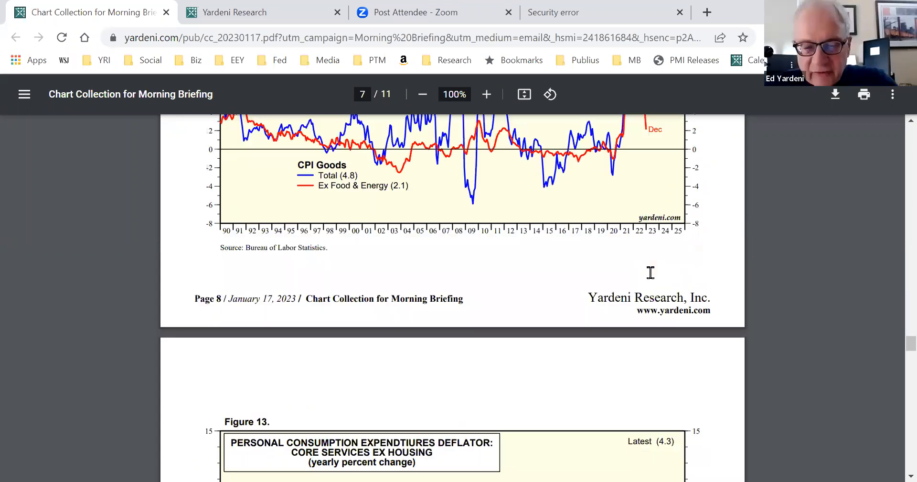
pyautogui.scroll(-3)
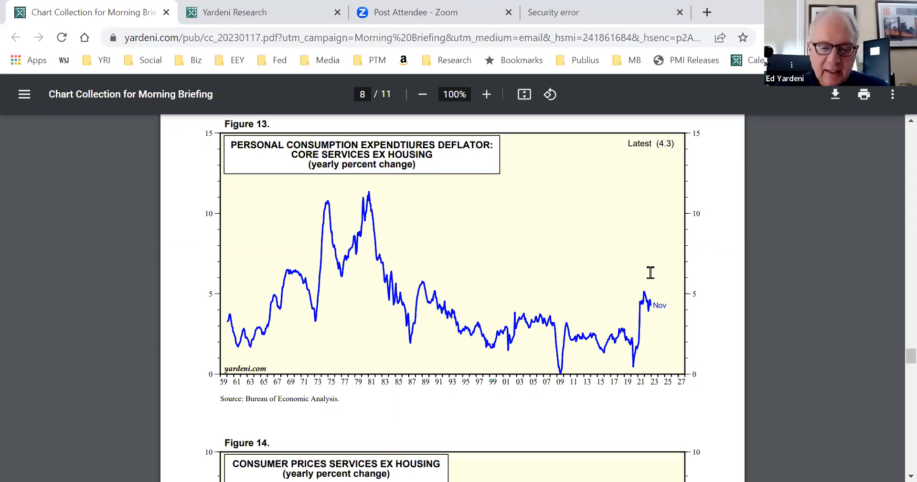
pyautogui.scroll(-3)
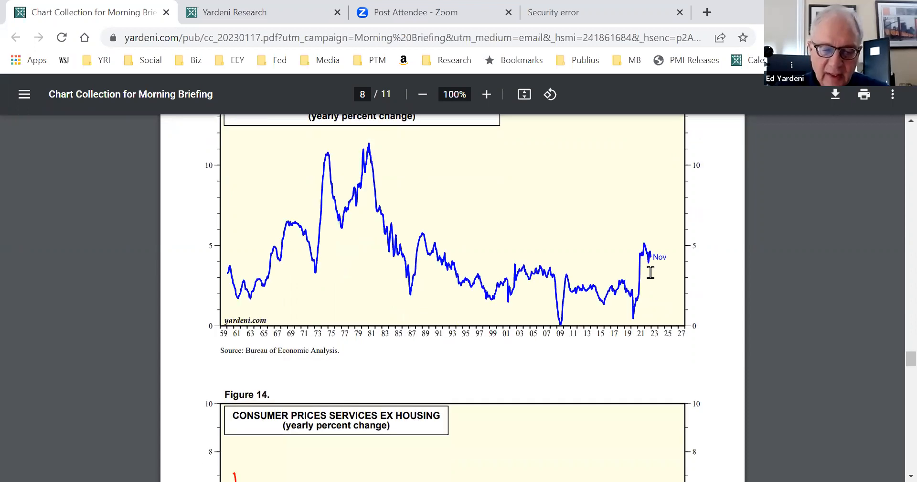
pyautogui.scroll(-3)
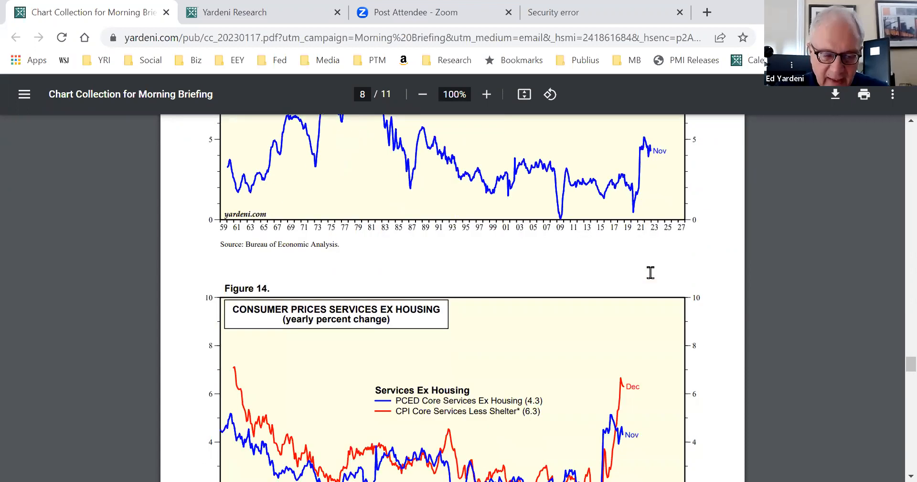
pyautogui.scroll(-3)
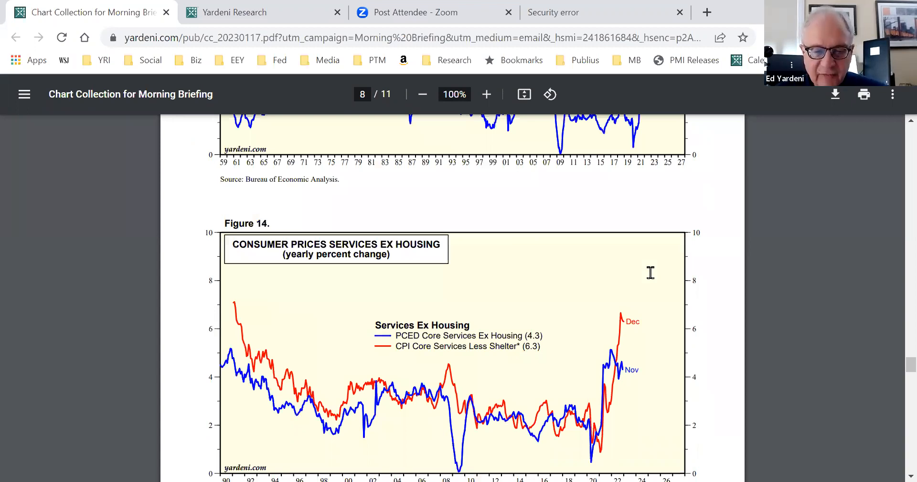
pyautogui.scroll(-3)
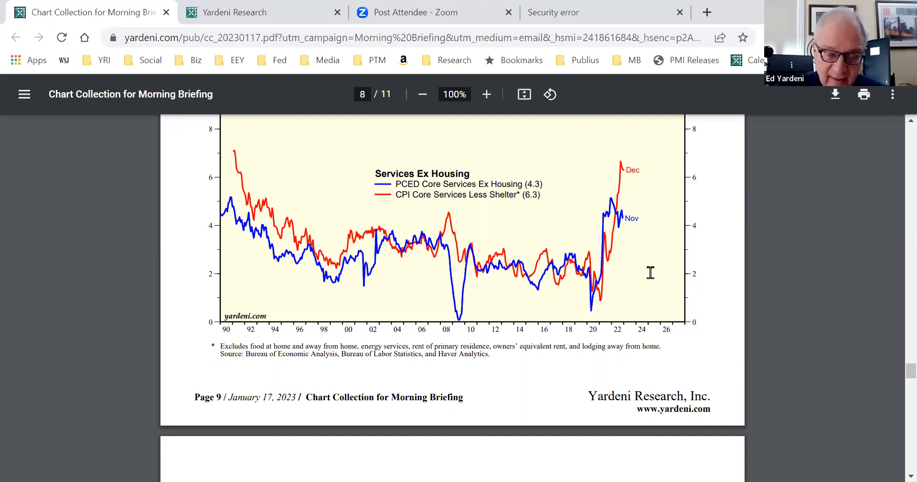
pyautogui.scroll(-3)
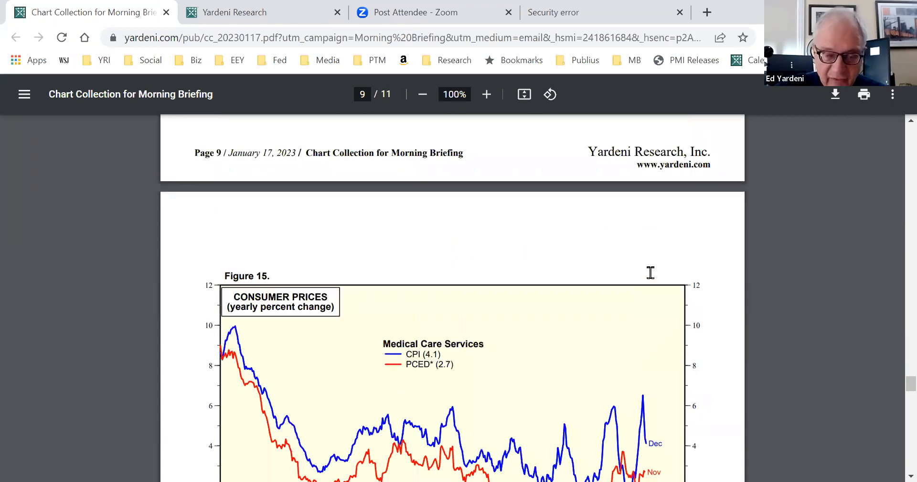
pyautogui.scroll(-3)
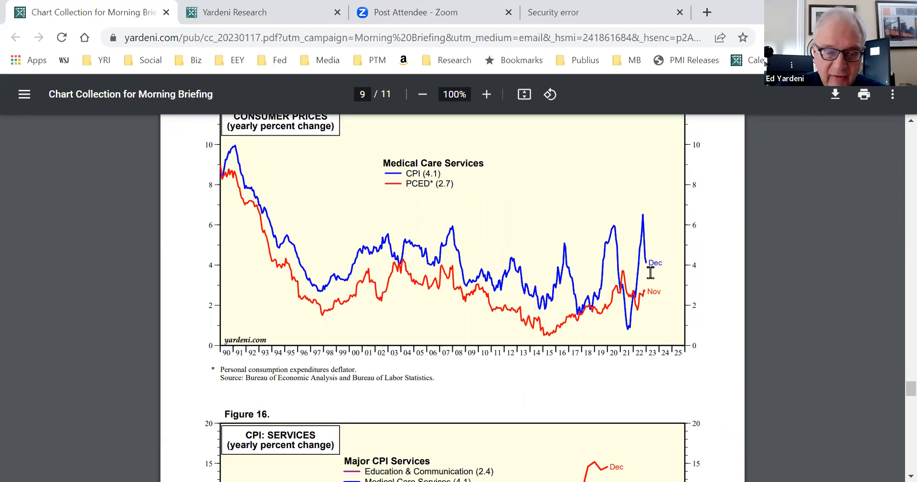
pyautogui.scroll(-3)
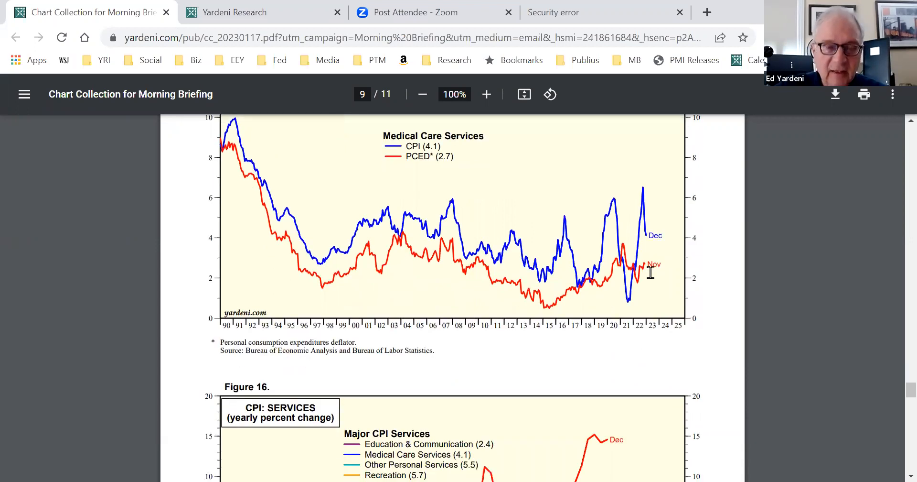
pyautogui.scroll(-3)
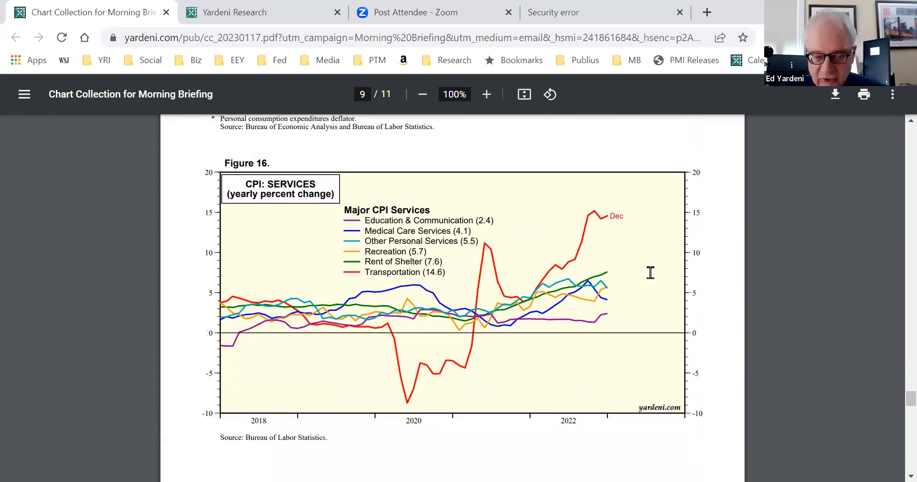
pyautogui.moveTo(606, 230)
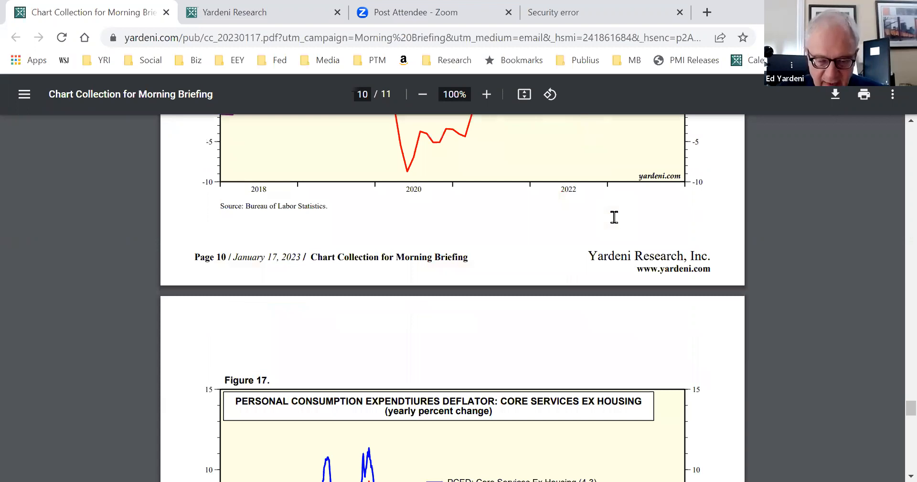
pyautogui.scroll(-3)
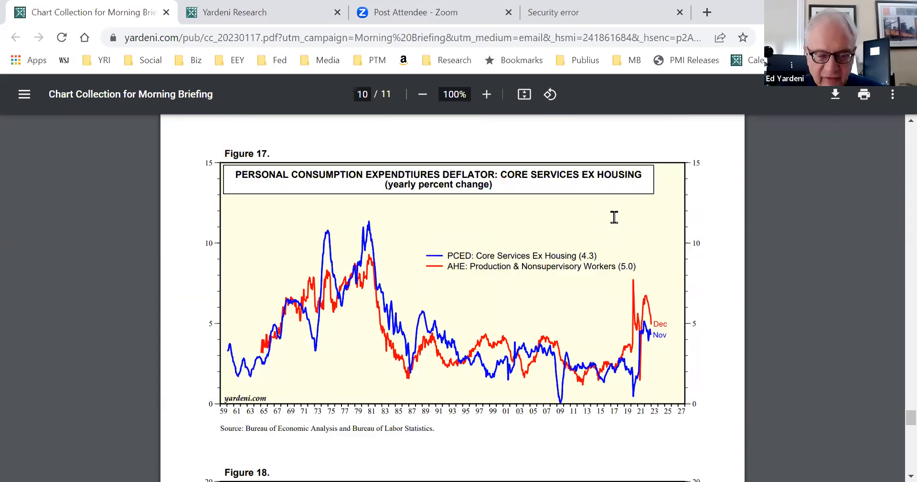
pyautogui.scroll(-3)
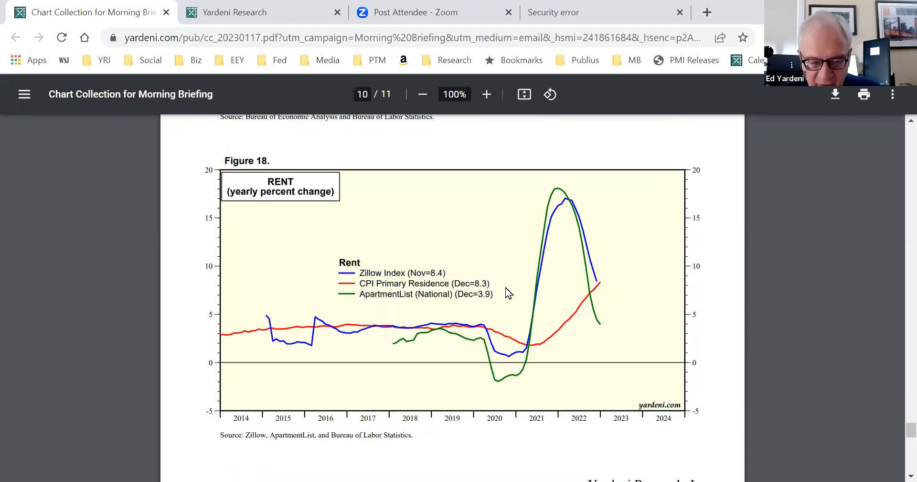
pyautogui.moveTo(496, 302)
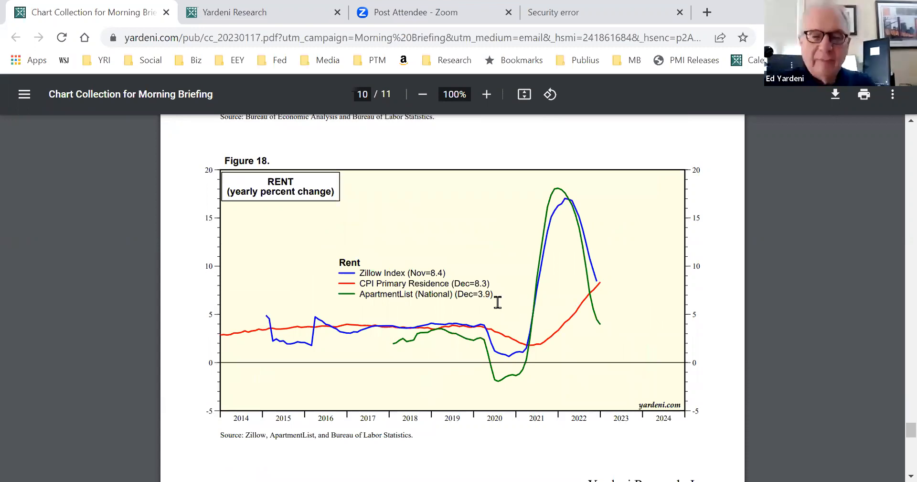
pyautogui.moveTo(561, 249)
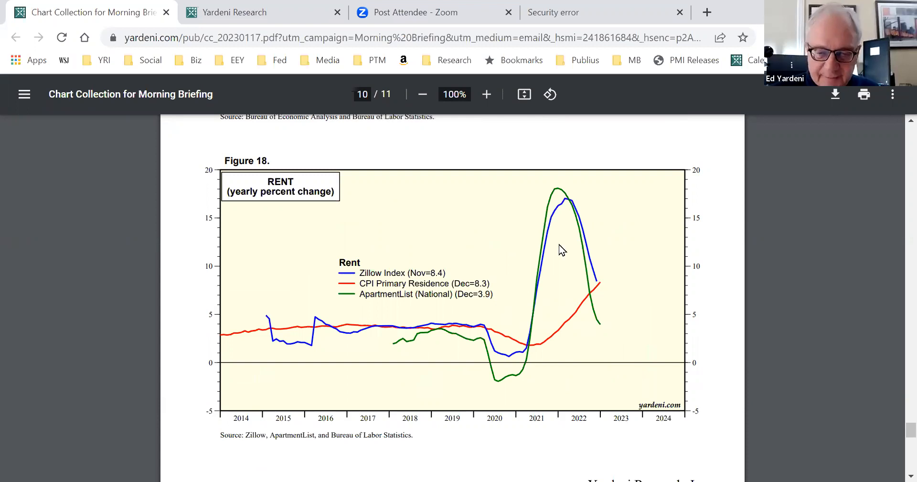
pyautogui.moveTo(589, 192)
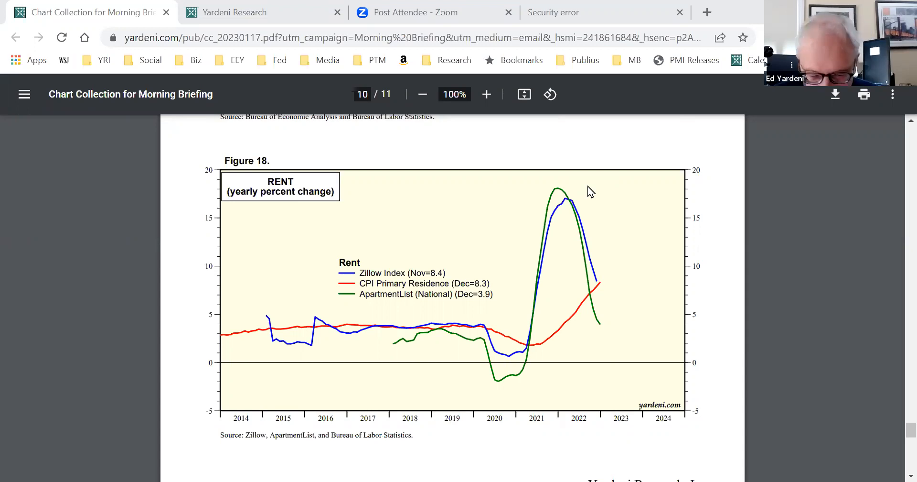
pyautogui.moveTo(648, 293)
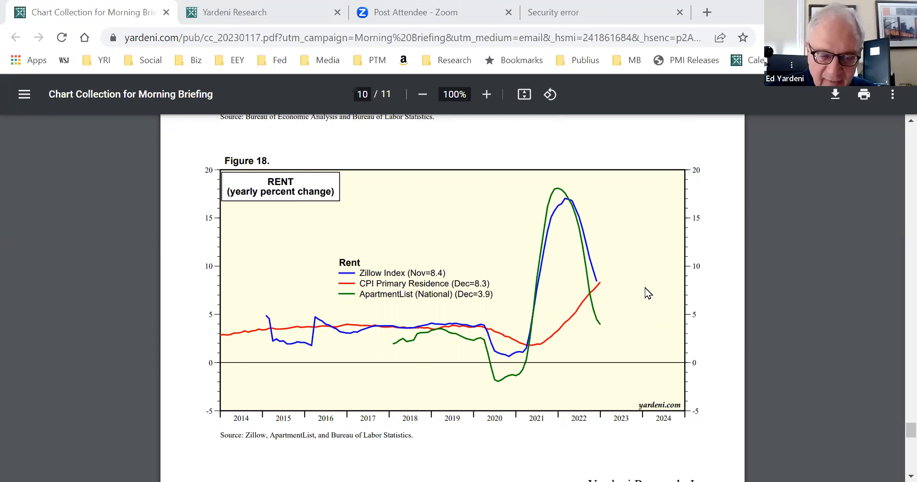
pyautogui.moveTo(637, 290)
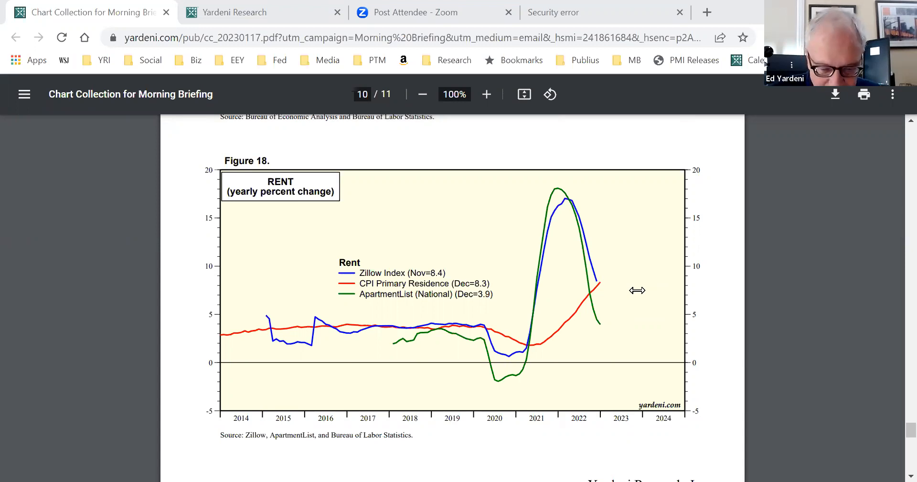
pyautogui.moveTo(646, 376)
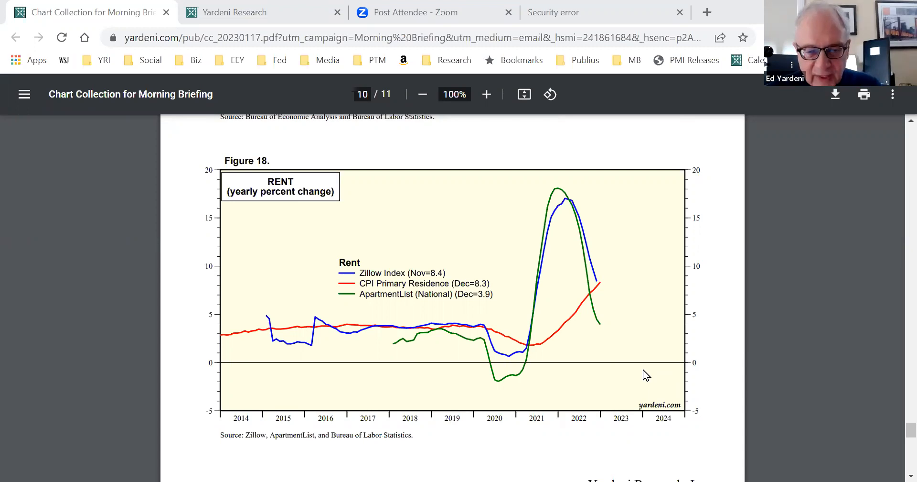
pyautogui.moveTo(791, 360)
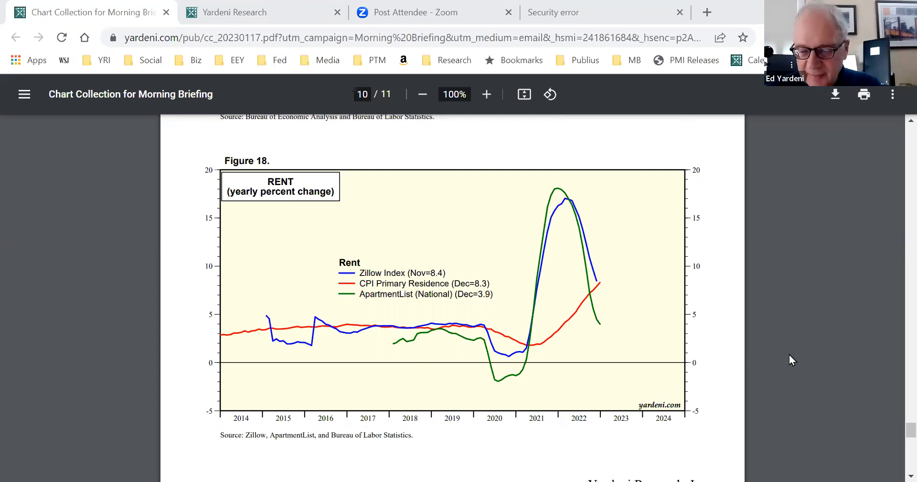
pyautogui.moveTo(835, 309)
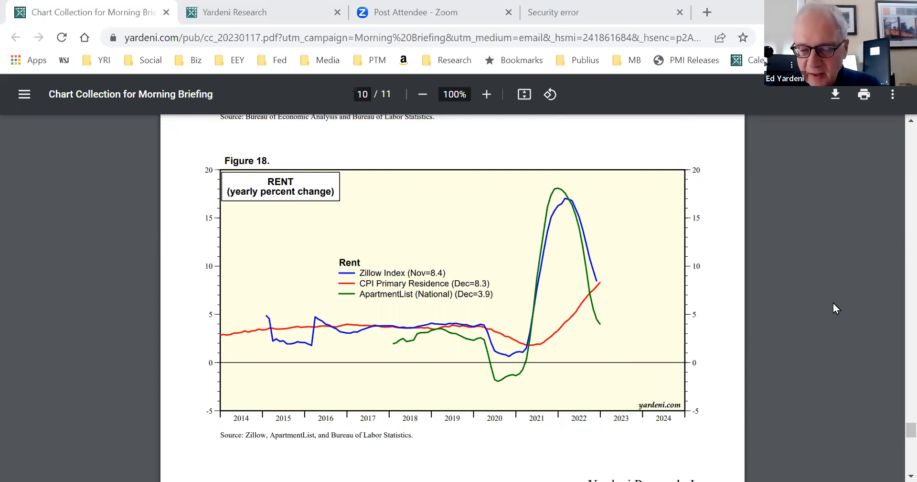